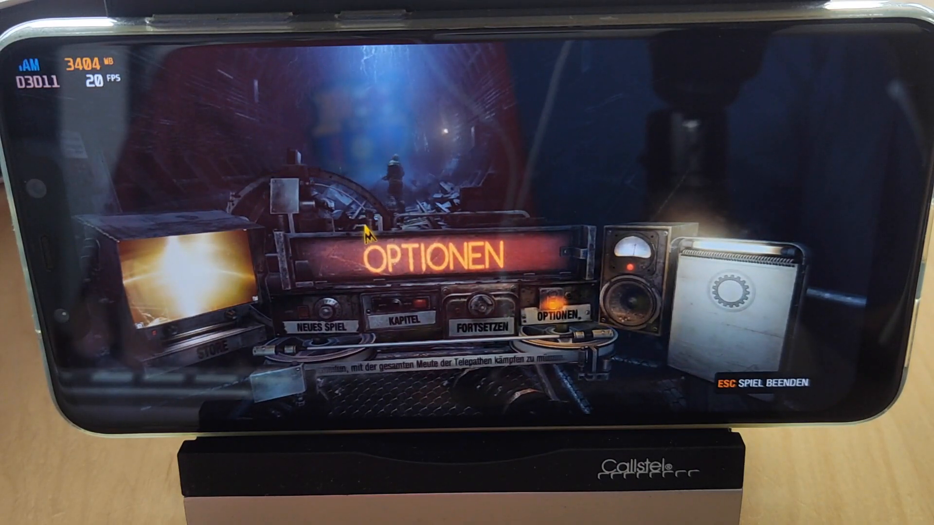
Select OPTIONEN in Metro: Last Light's main menu to show the options categories
left_click(557, 315)
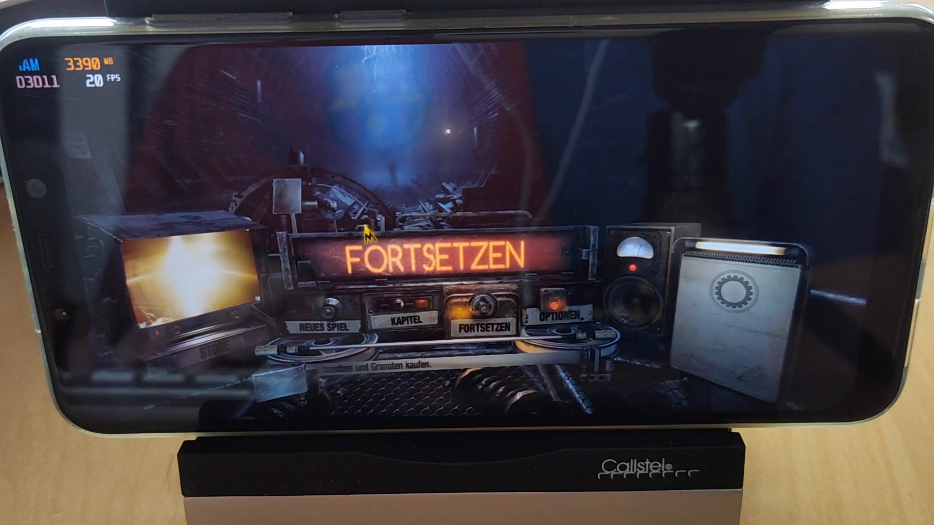
left_click(557, 315)
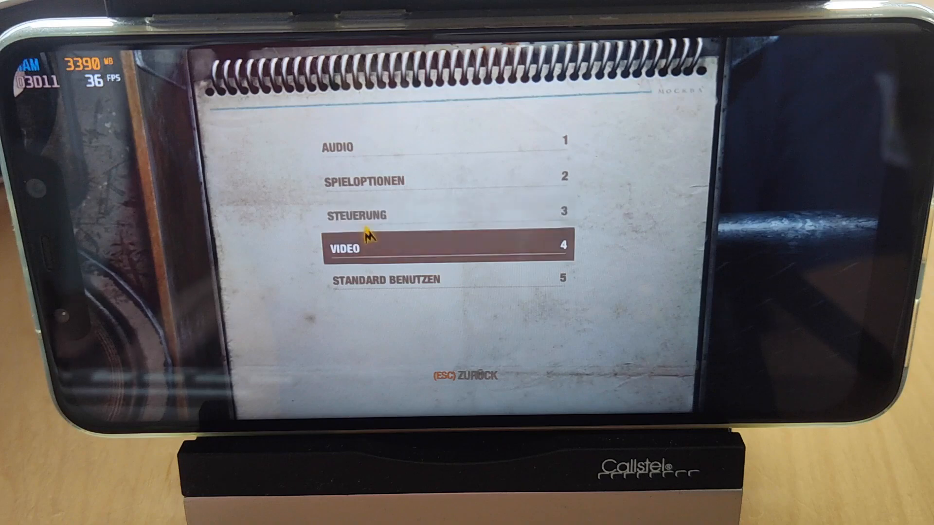
Review the 2246X1080 video settings, then back out and quit to the desktop
left_click(357, 248)
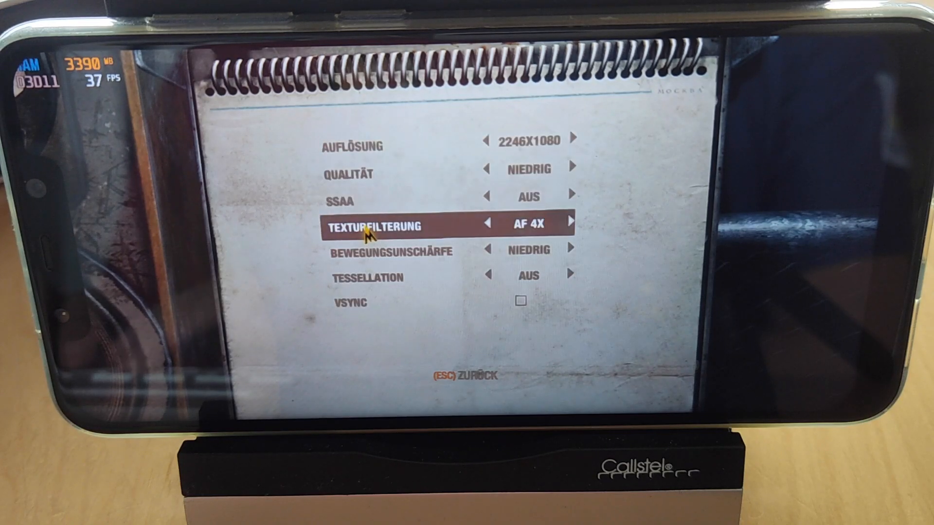
key("up")
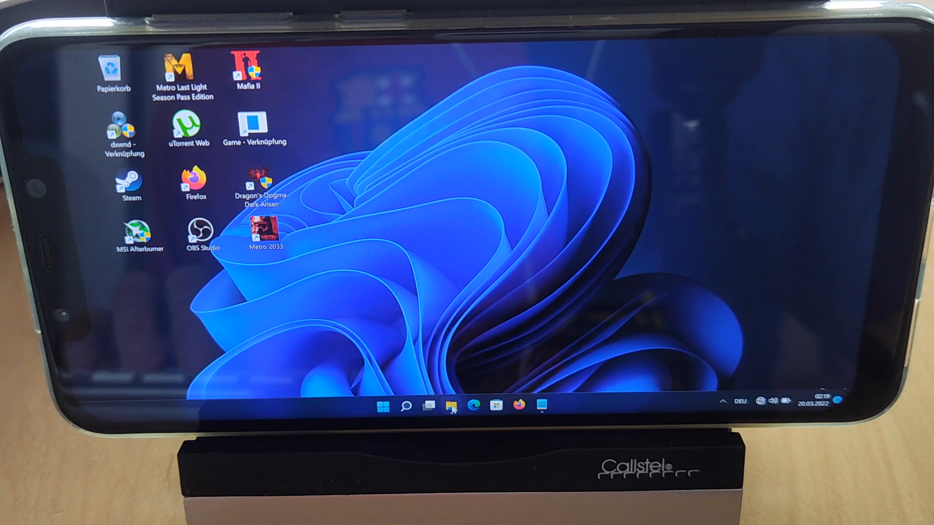
left_click(450, 406)
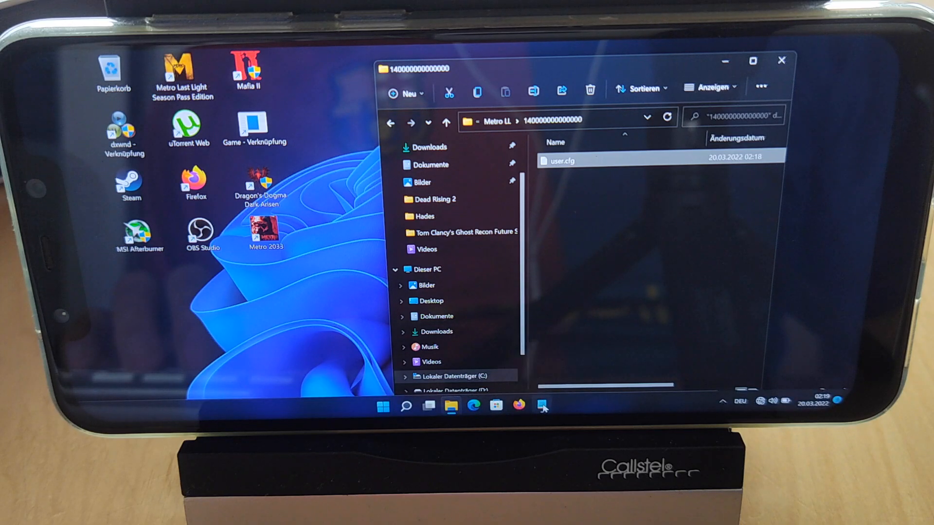
double_click(561, 161)
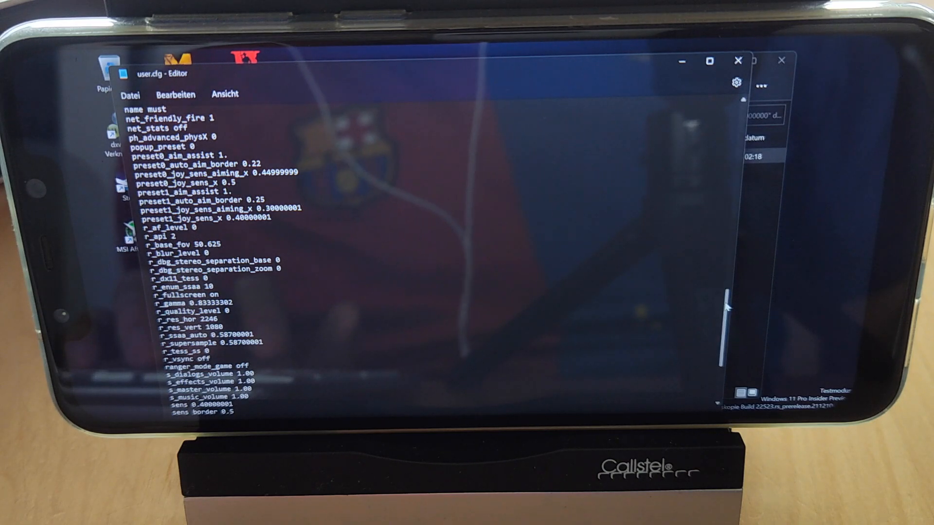
Set r_res_hor 1280, r_res_vert 720 and r_fullscreen off in user.cfg
scroll("down", 3)
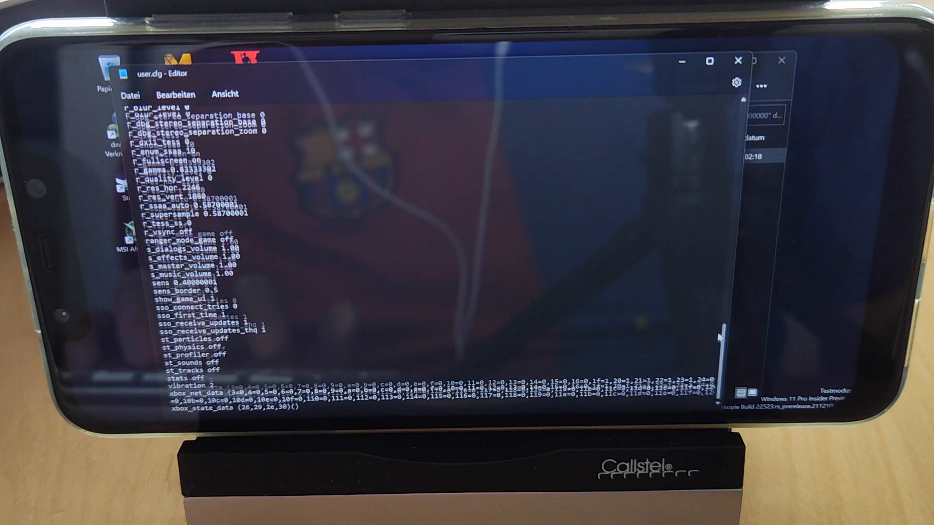
scroll("up", 3)
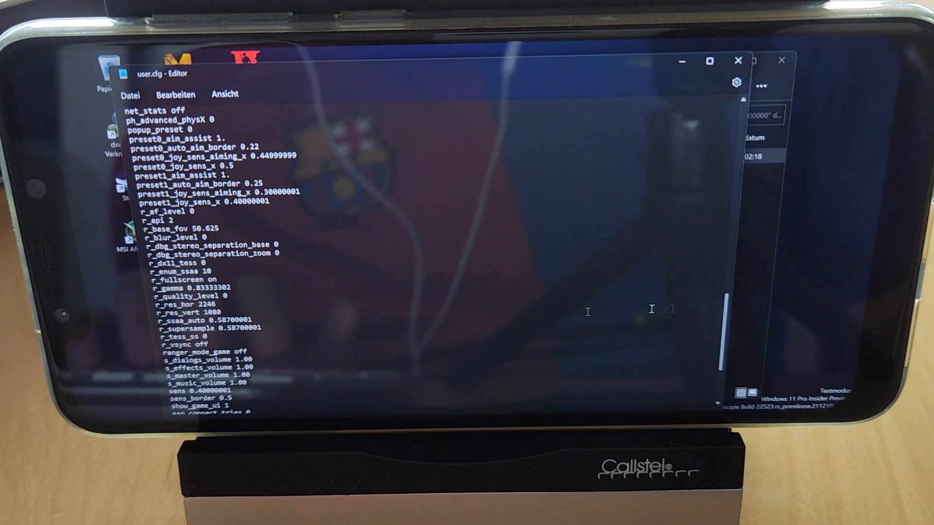
double_click(210, 304)
type("1280")
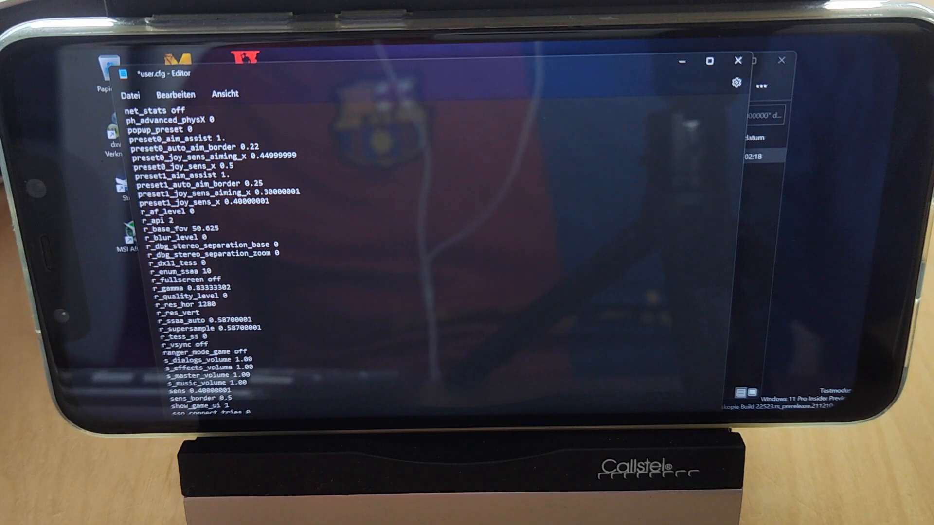
type("720")
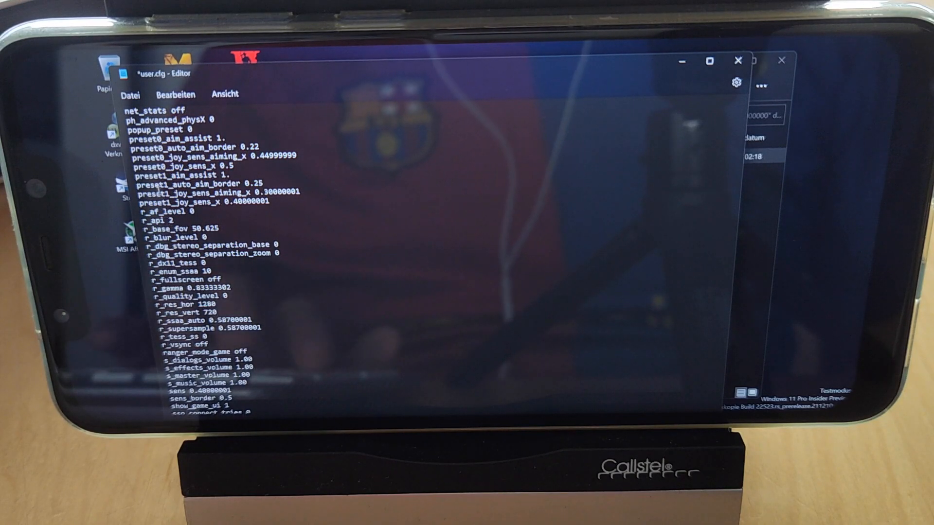
left_click(131, 94)
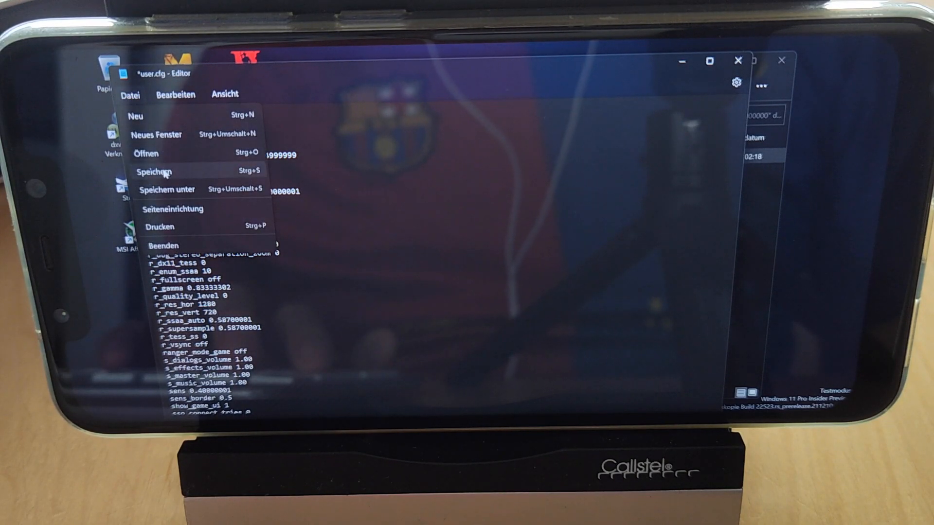
Save user.cfg with Datei > Speichern
left_click(154, 172)
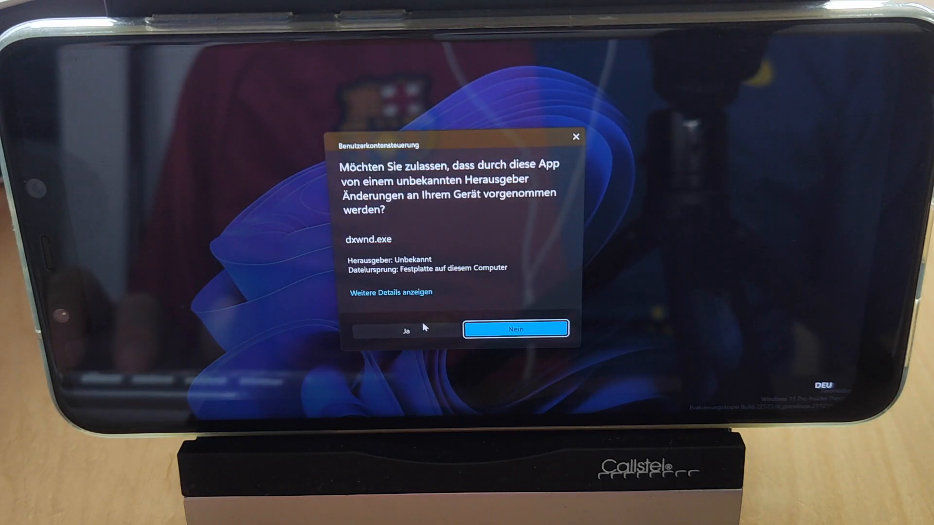
Allow dxwnd.exe through User Account Control, then close the DXWnd window
left_click(405, 328)
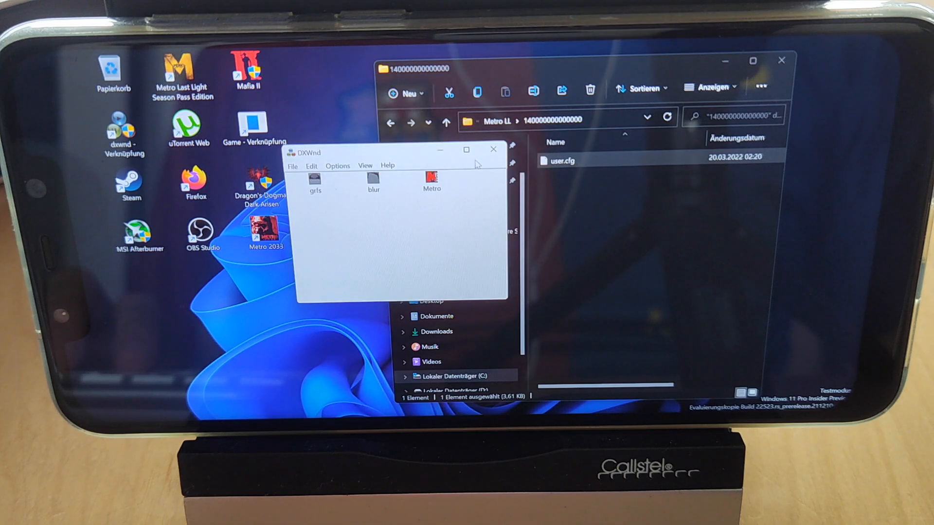
left_click(493, 149)
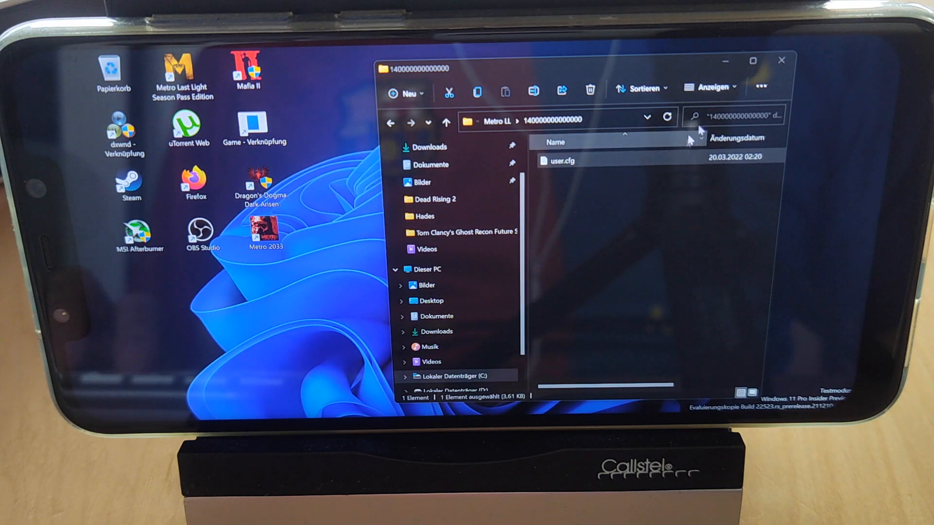